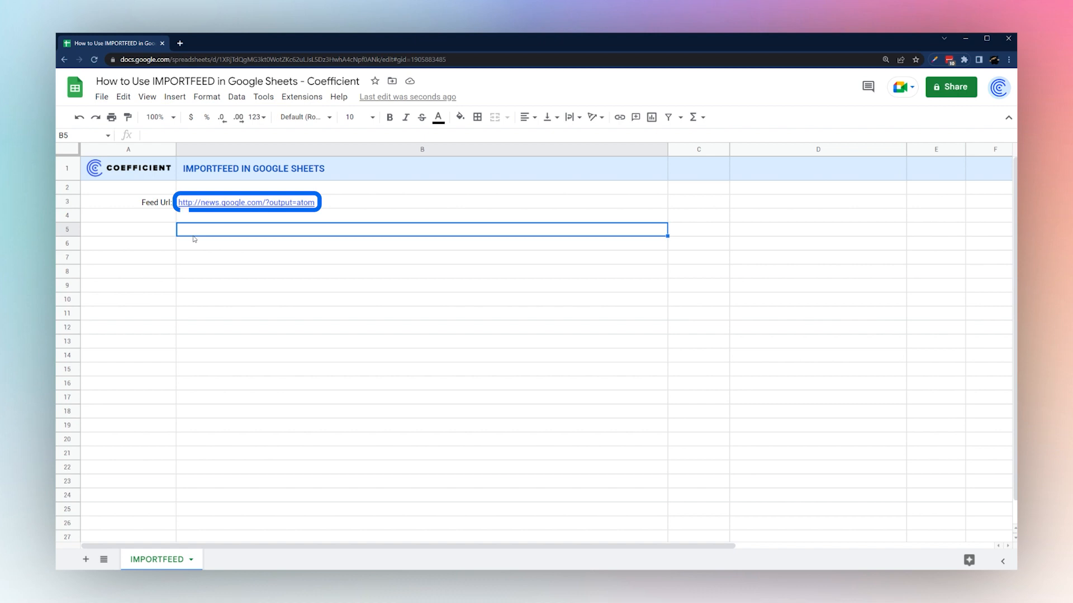
Enter =IMPORTFEED(B3) in B5 to fill rows with headlines, authors and article links
text(=importfeed(B3)
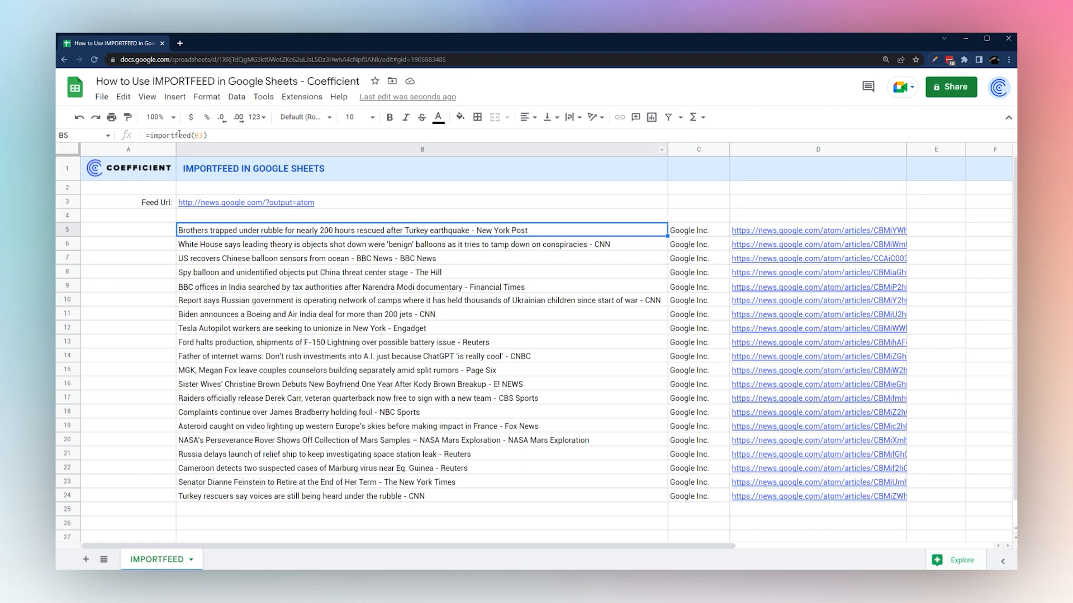
Add a comma after B3 in the IMPORTFEED formula to start a second argument
click(325, 202)
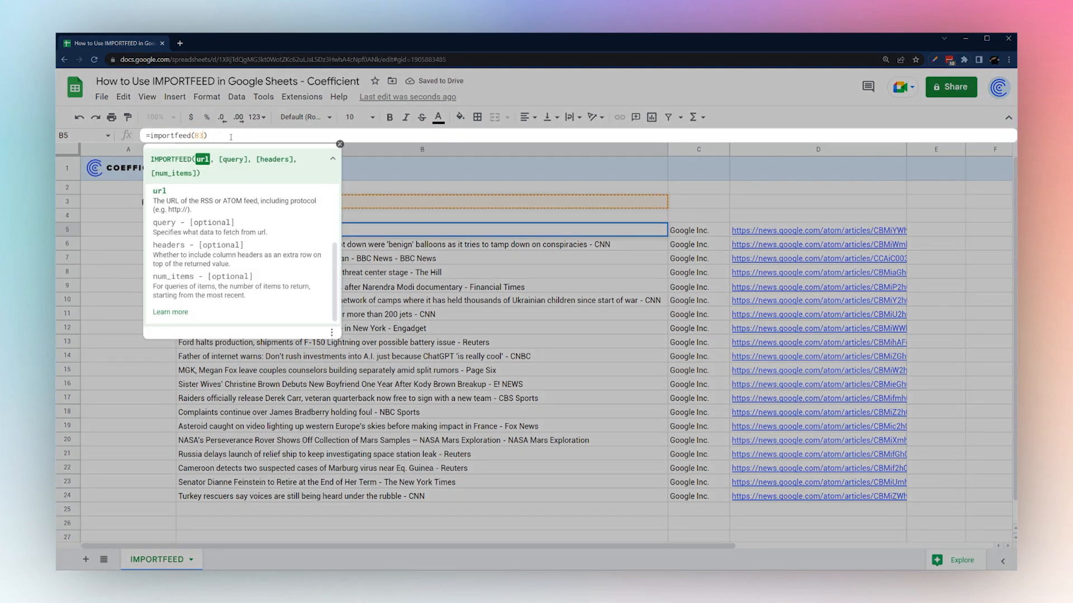
text(,)
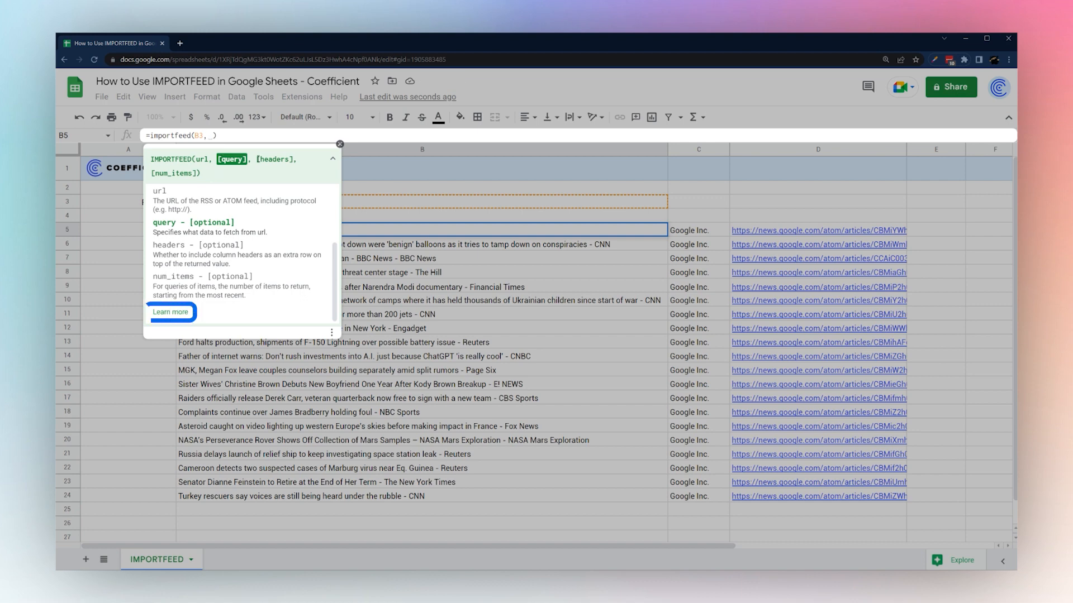
Review the IMPORTFEED help, then set the query to "feed" so B5 returns the single feed summary row
click(169, 312)
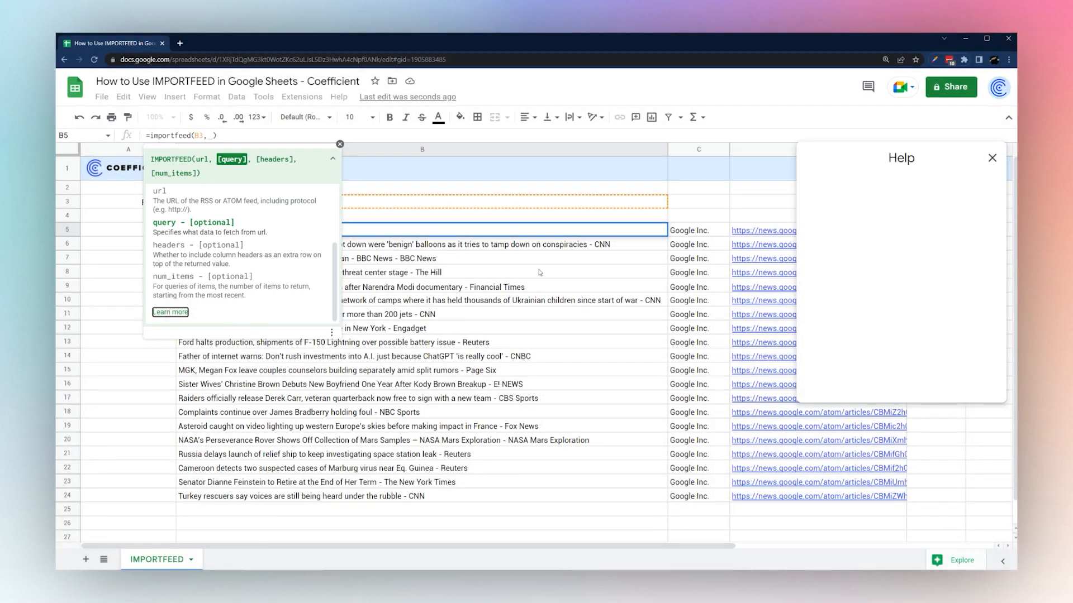
click(170, 311)
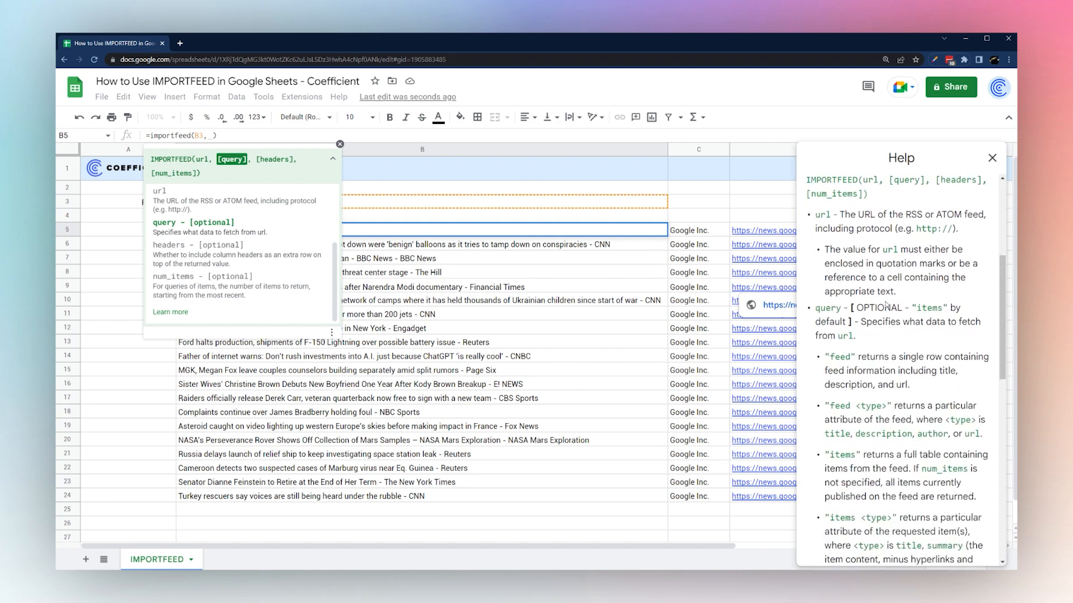
scroll(down, 3)
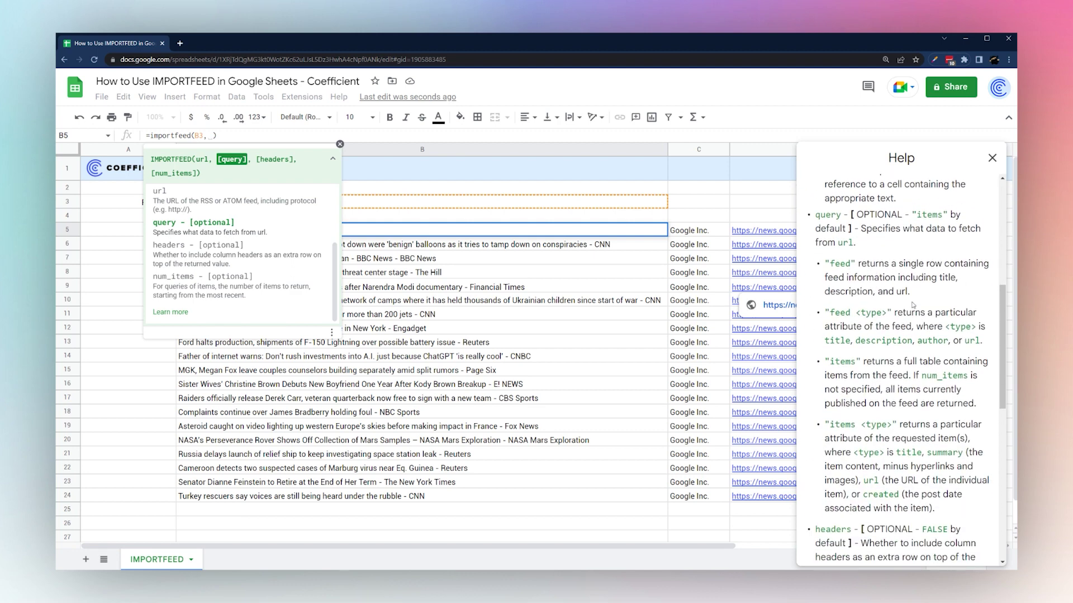
click(209, 136)
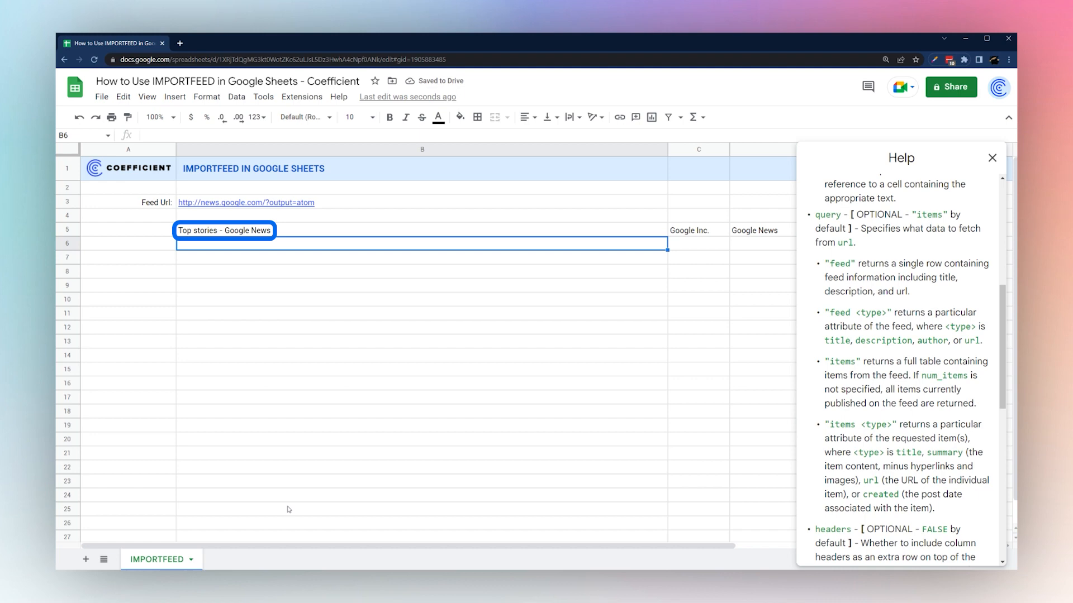
scroll(right, 3)
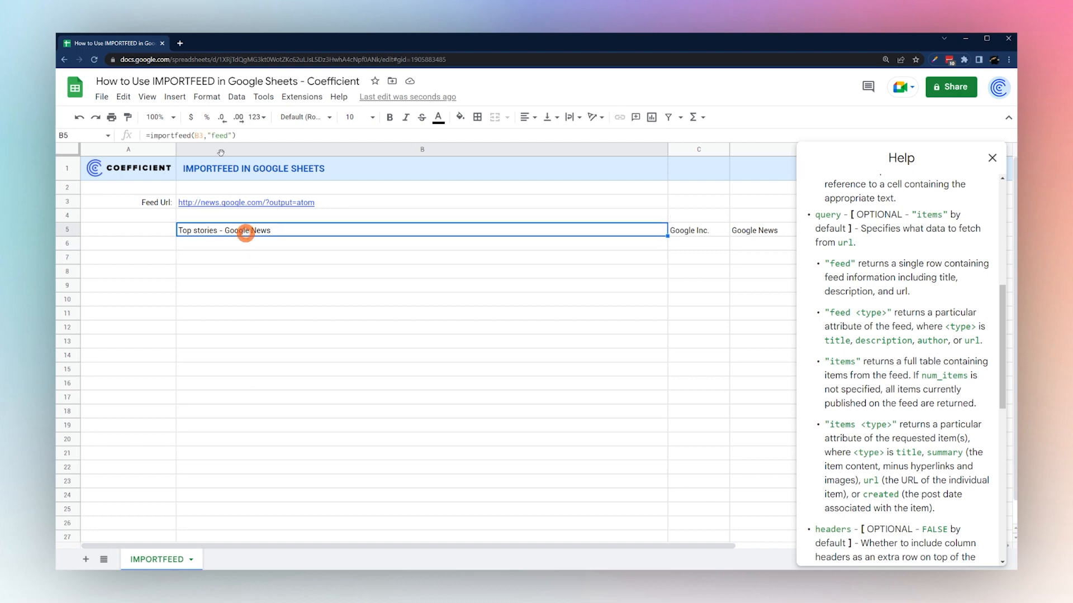
Change the query to "items" so every headline lists again, and dismiss the Help panel
click(191, 135)
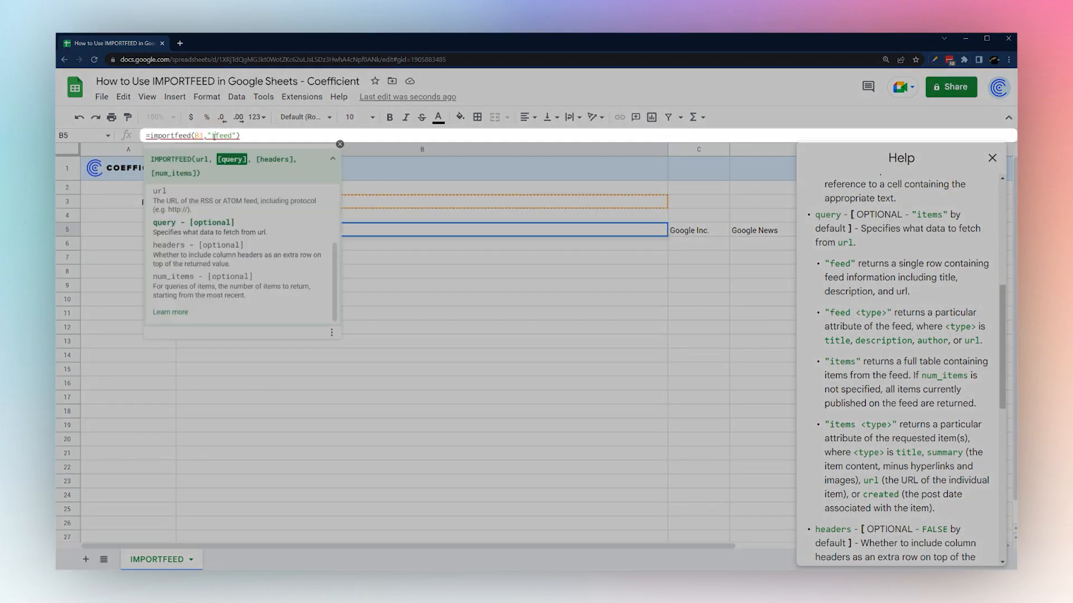
text(items)
key(Return)
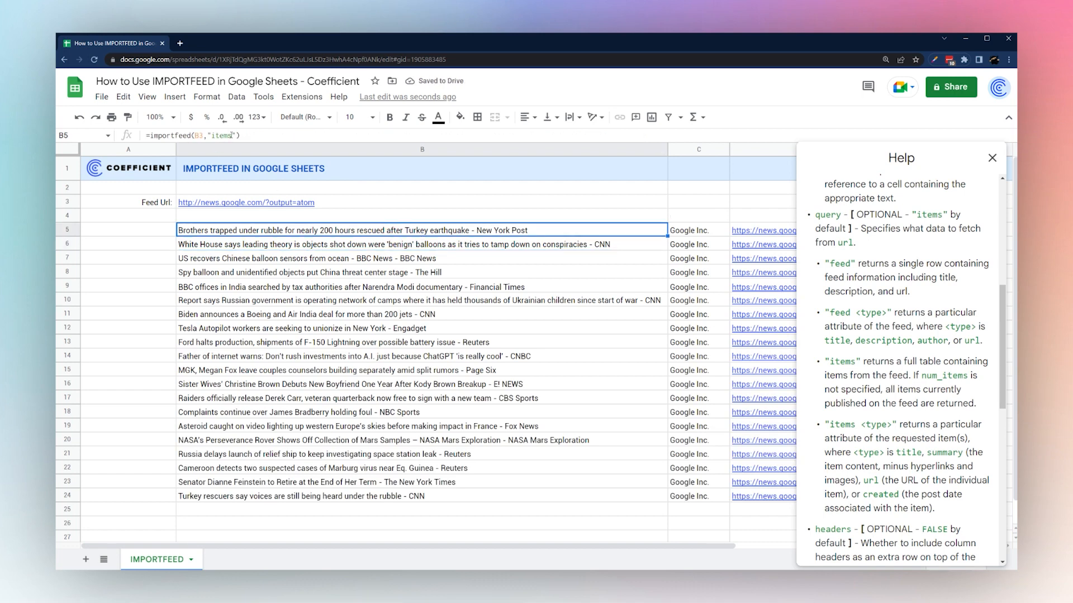
scroll(right, 3)
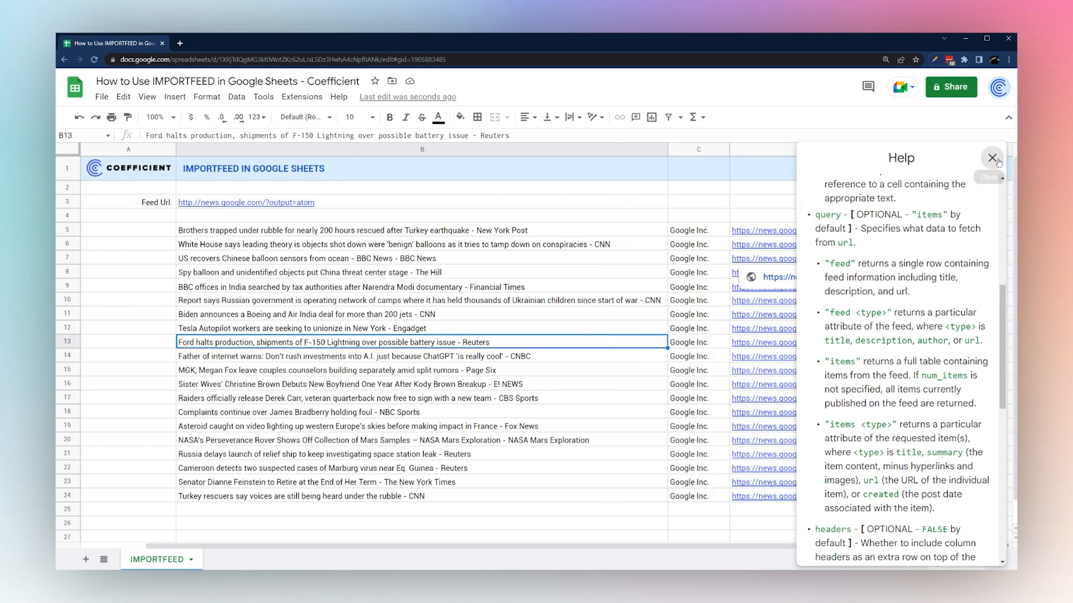
click(992, 157)
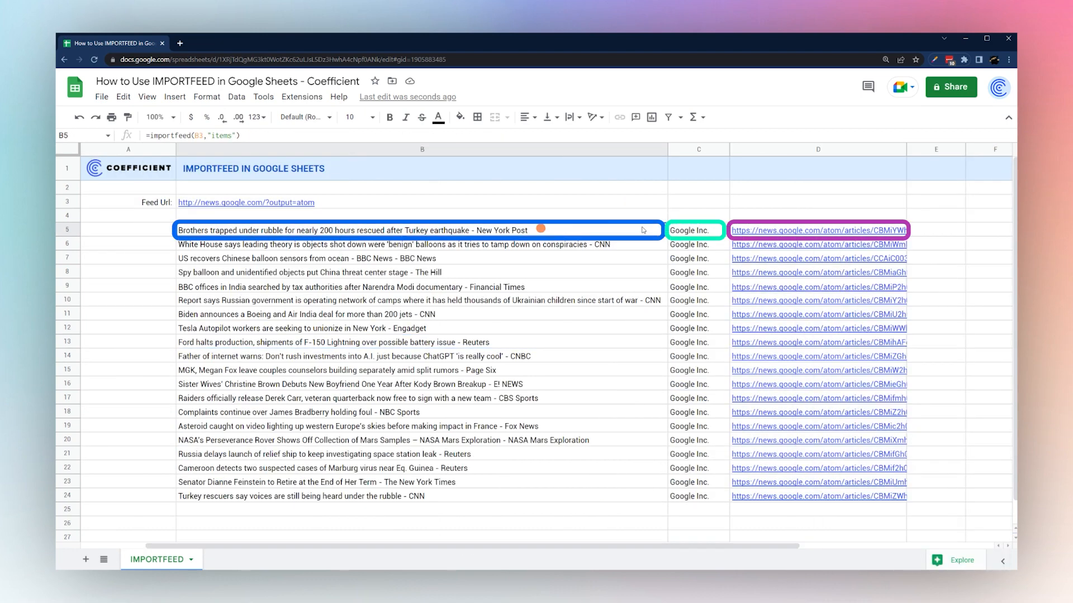
Add a third argument TRUE so the feed shows Title, Author, URL and Summary headers, and verify them
click(232, 136)
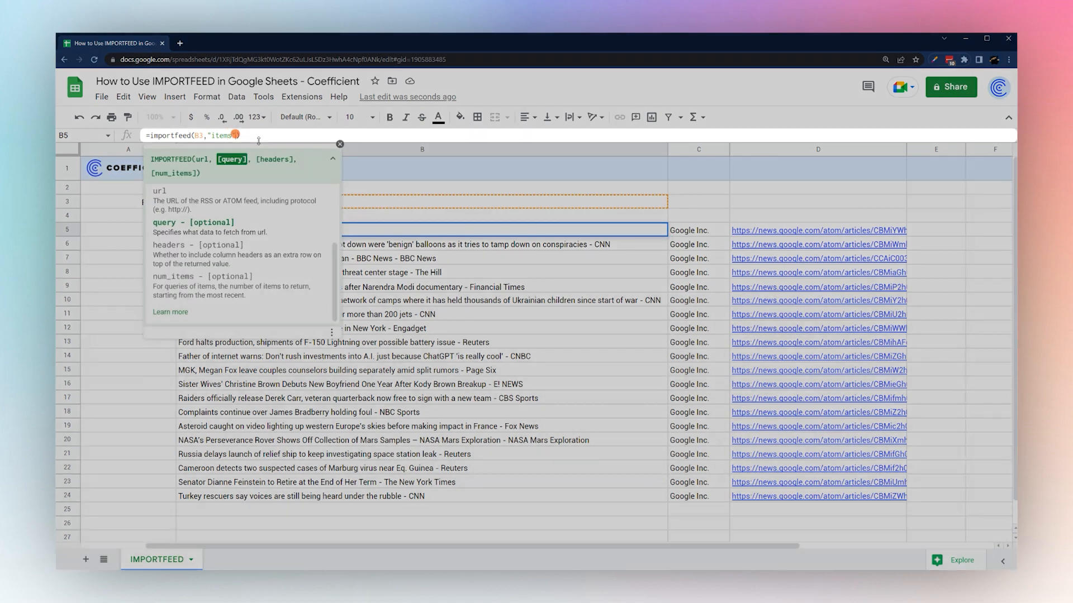
text(,)
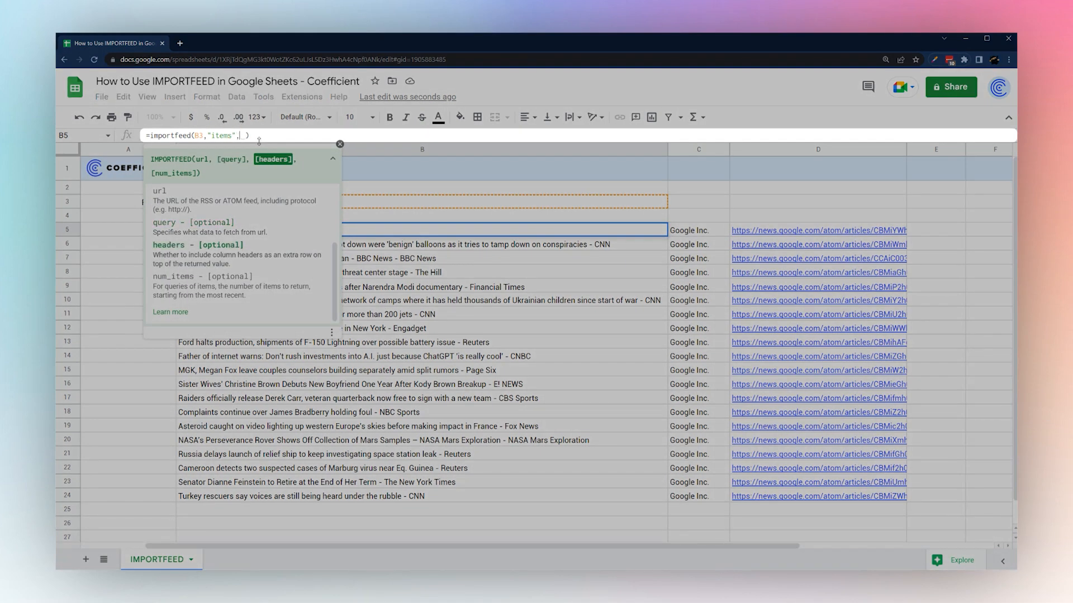
text(t)
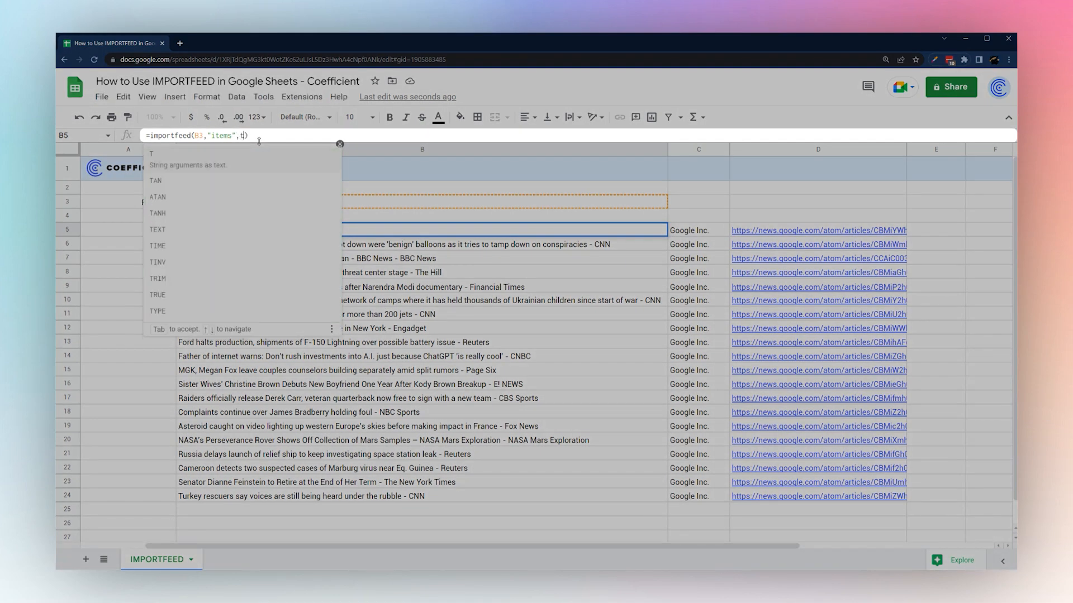
key(Return)
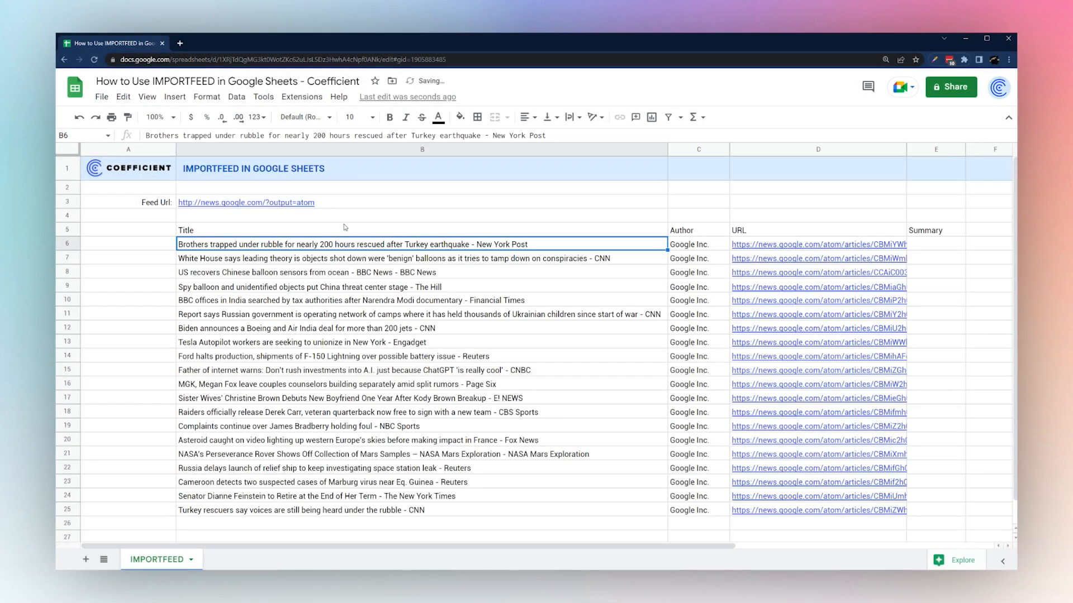
click(693, 230)
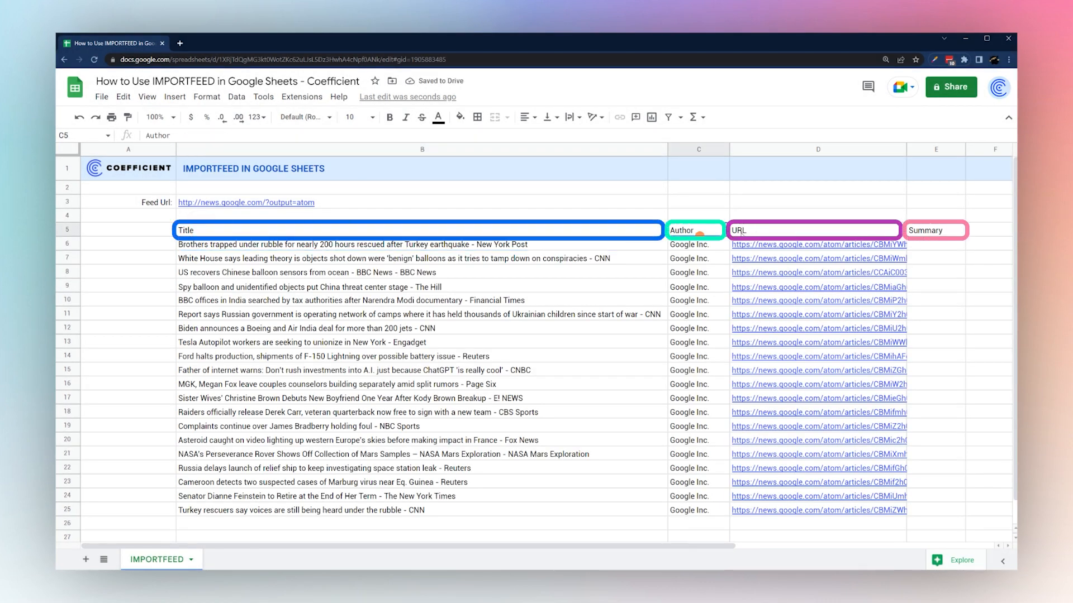
click(285, 230)
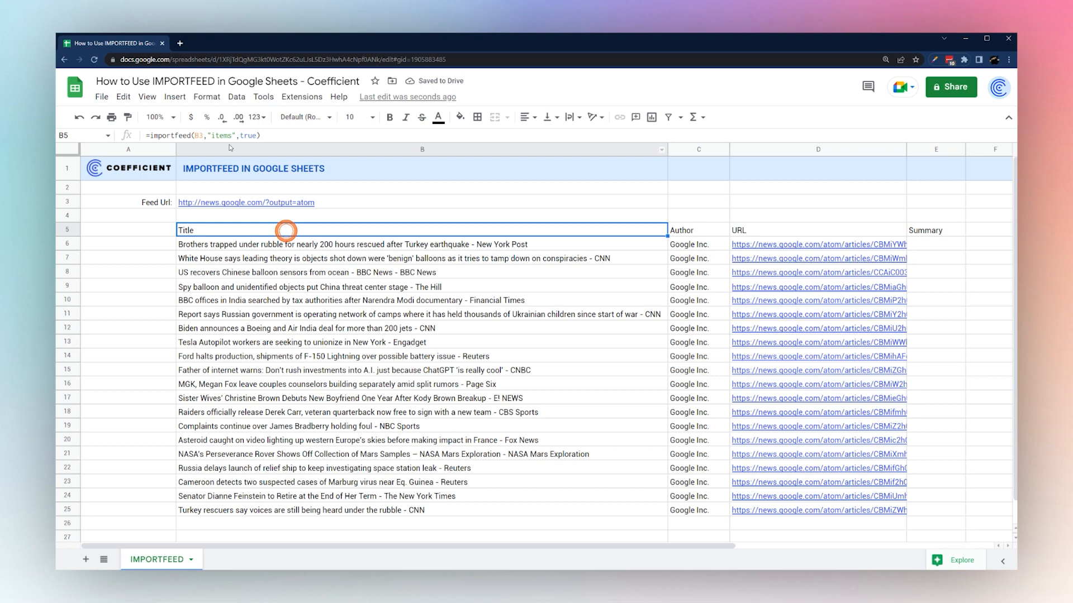
click(226, 135)
text( title)
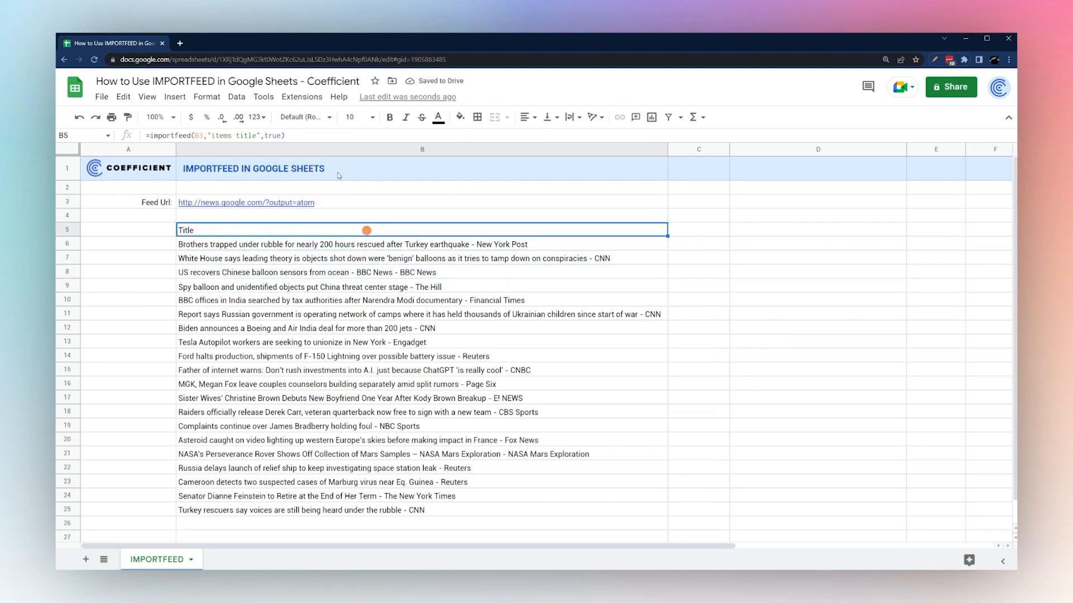
click(206, 135)
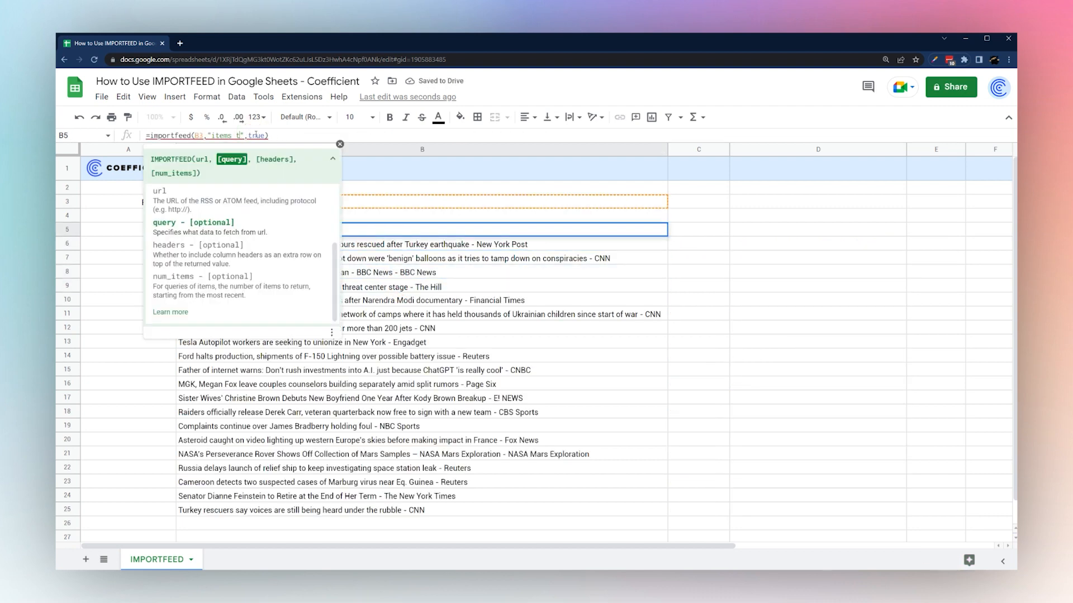
key(Return)
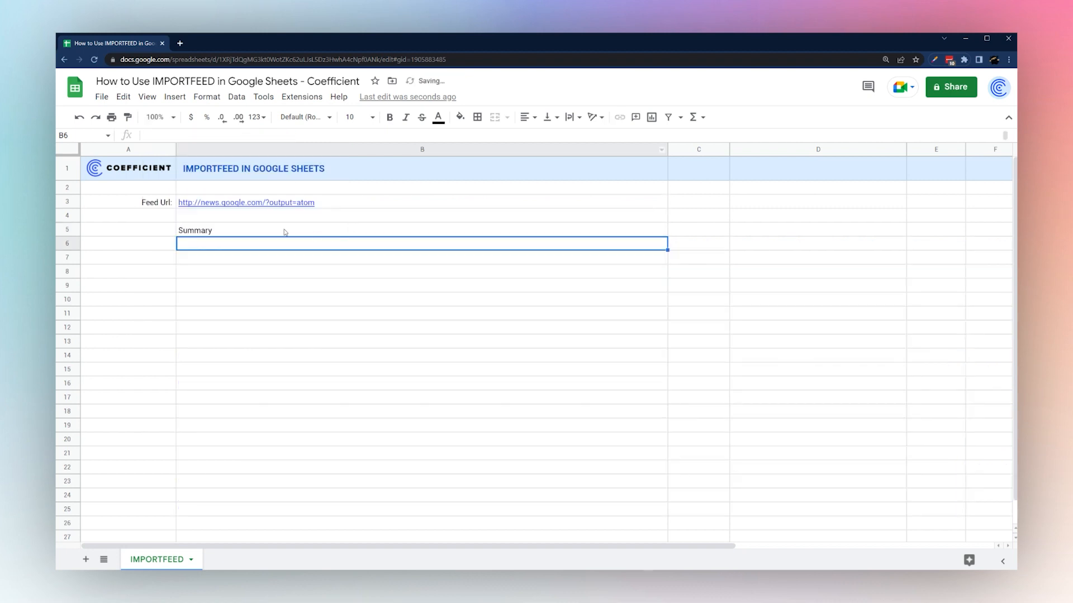
text(=importfeed(B3,"items summary",true))
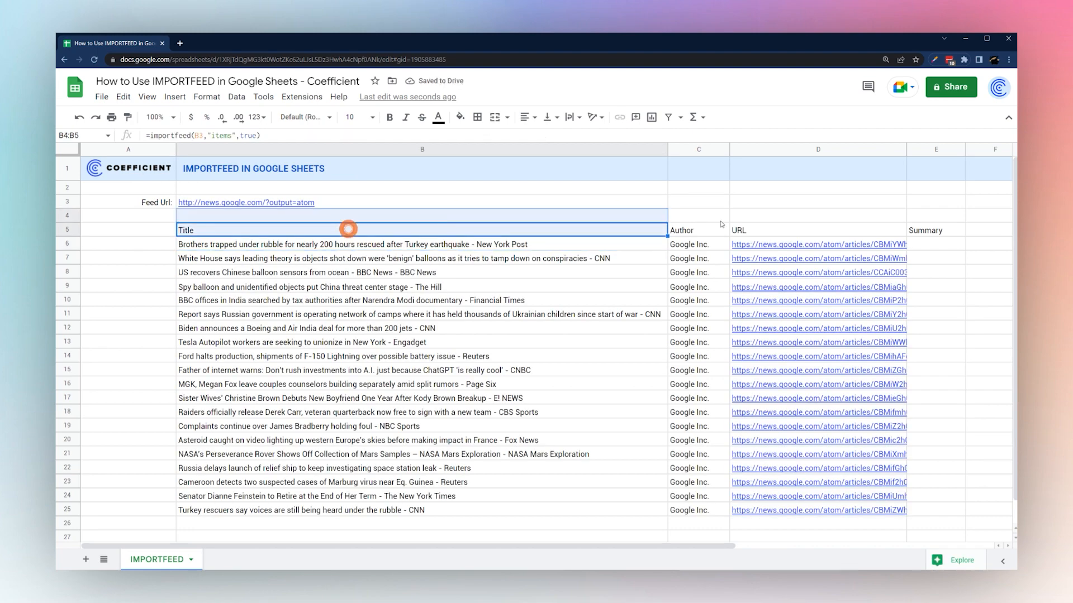
click(255, 135)
text(,)
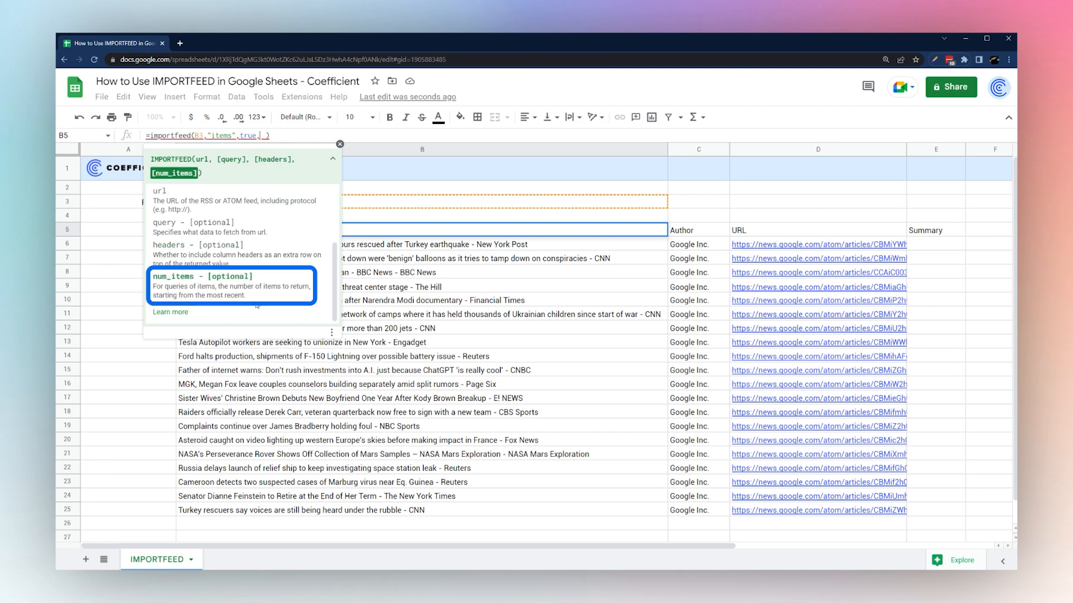
key(Return)
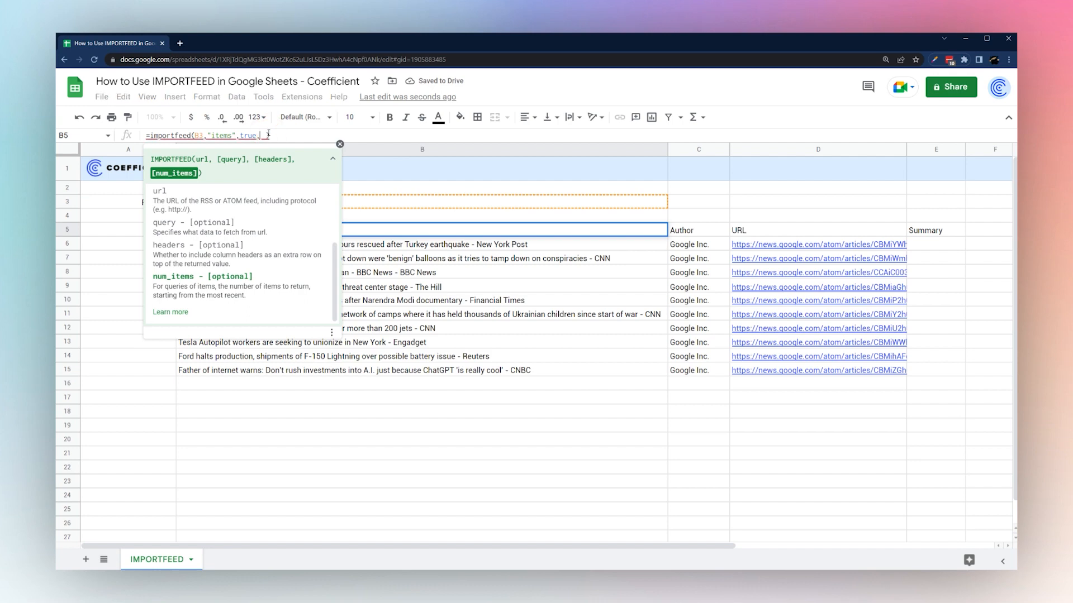
key(Return)
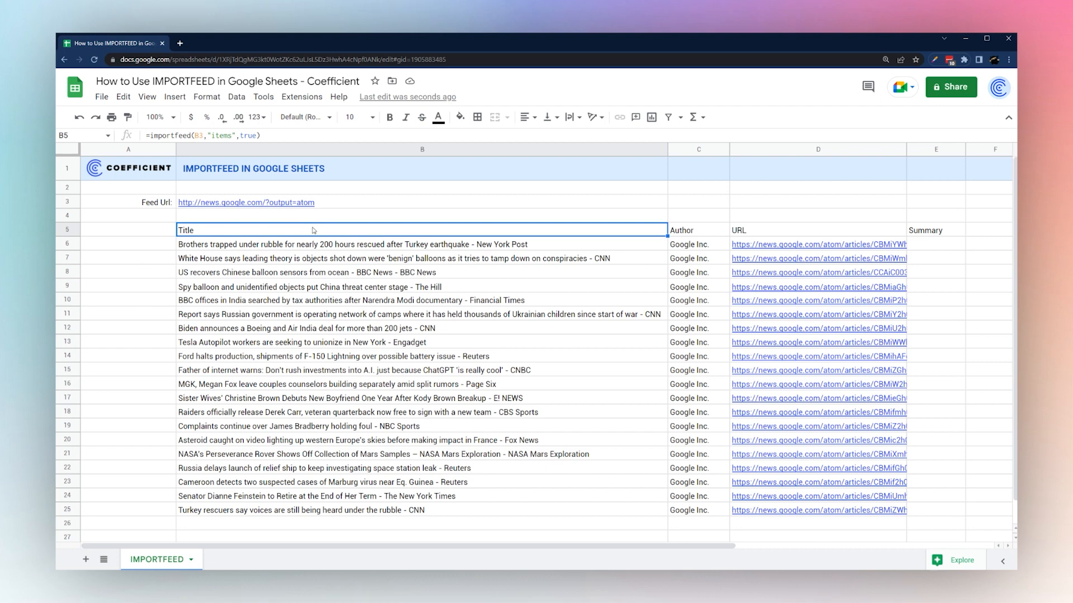
mouse_move(354, 219)
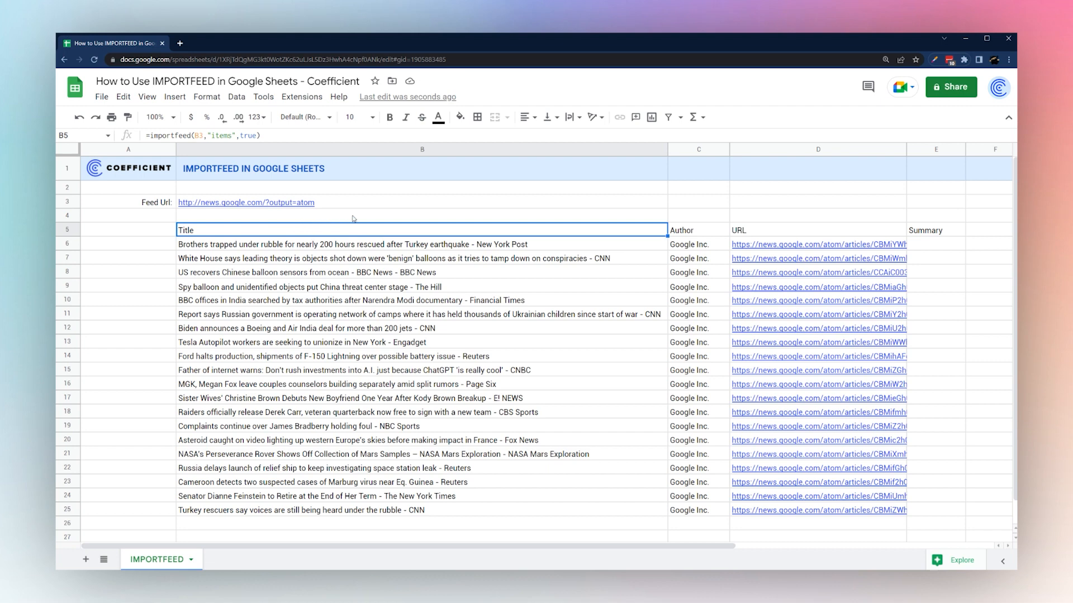